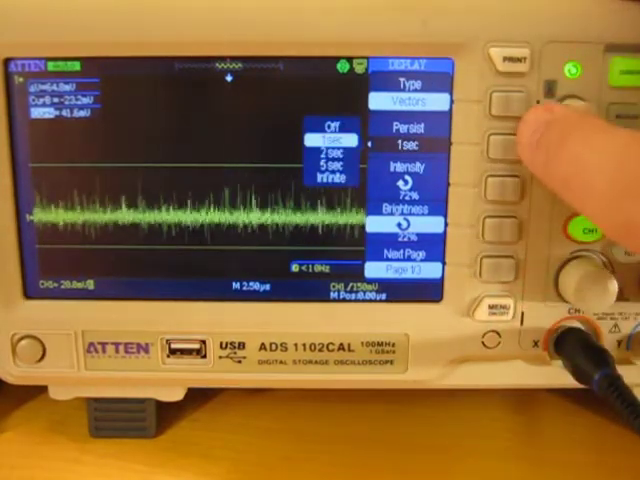
- Cycle the Persist softkey so display persistence goes from 1 sec to 5 sec
{"action": "left_click", "coordinate": [504, 138]}
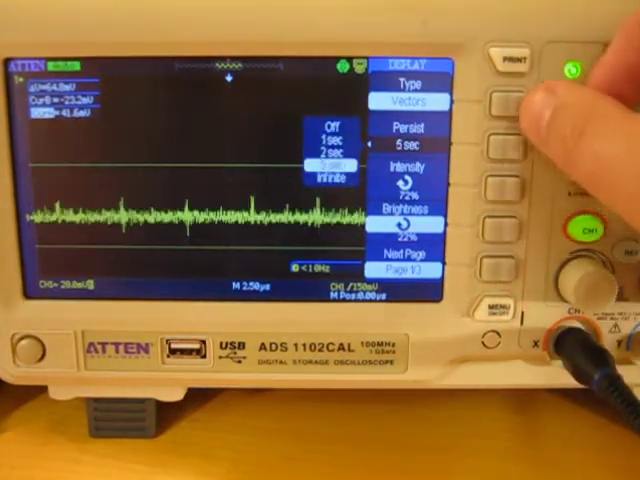